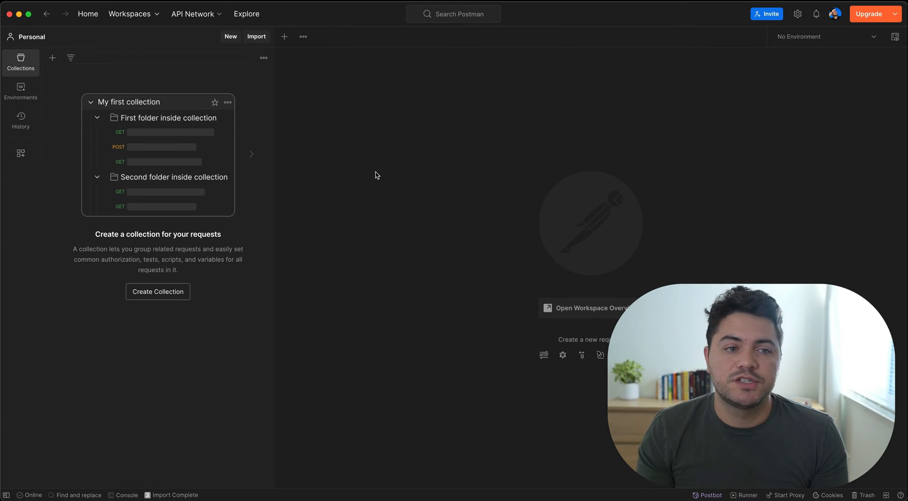
# - Import the Resend OpenAPI spec into Postman as a Postman Collection
pyautogui.click(256, 36)
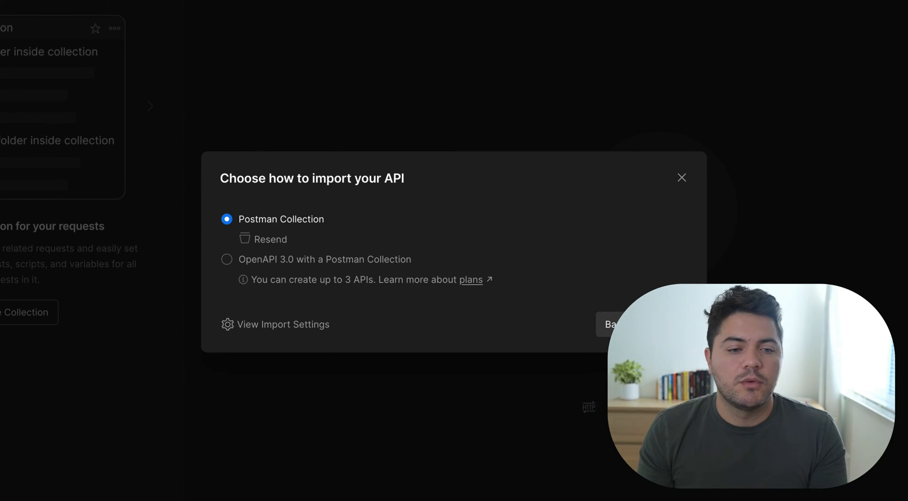
pyautogui.click(612, 323)
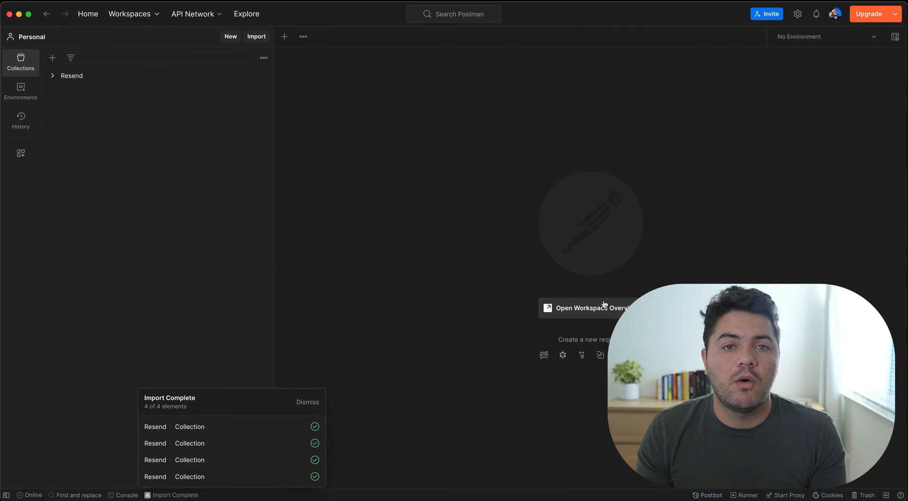
# - Expand Resend > emails, inspect the Send an email request's body, then view the collection overview
pyautogui.click(52, 76)
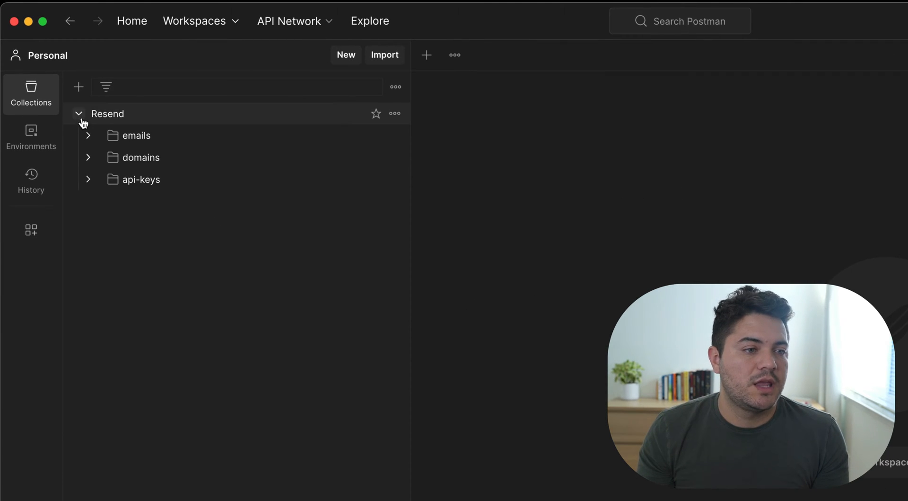
pyautogui.click(137, 135)
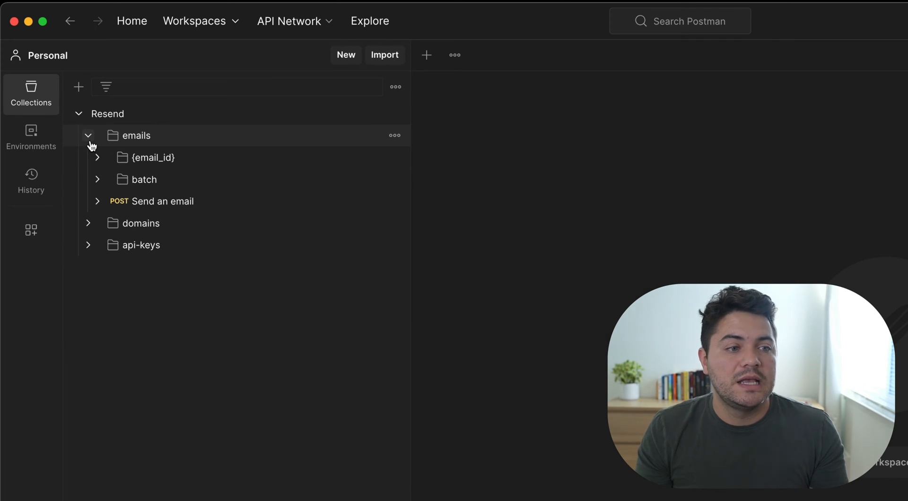
pyautogui.click(88, 135)
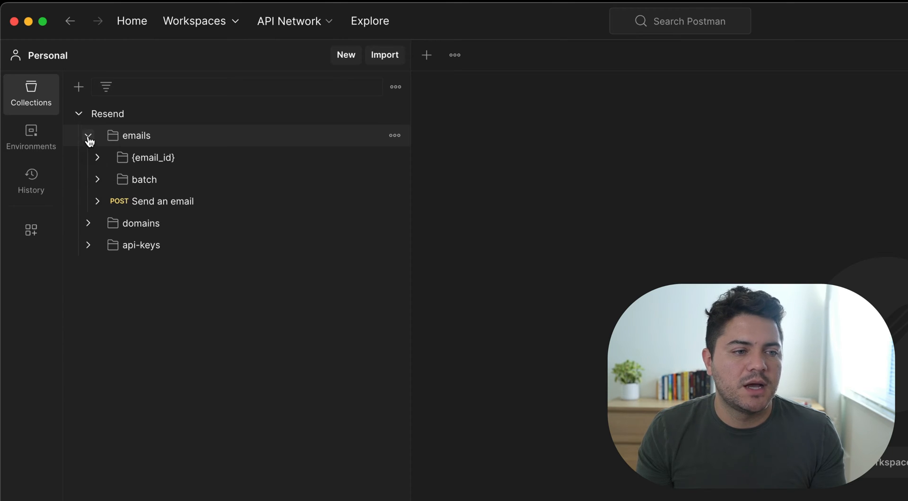
pyautogui.click(163, 201)
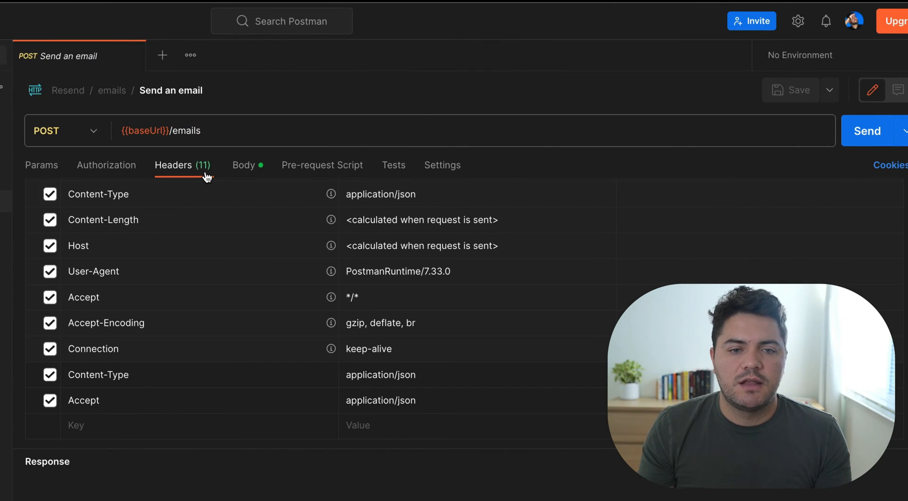
pyautogui.click(243, 164)
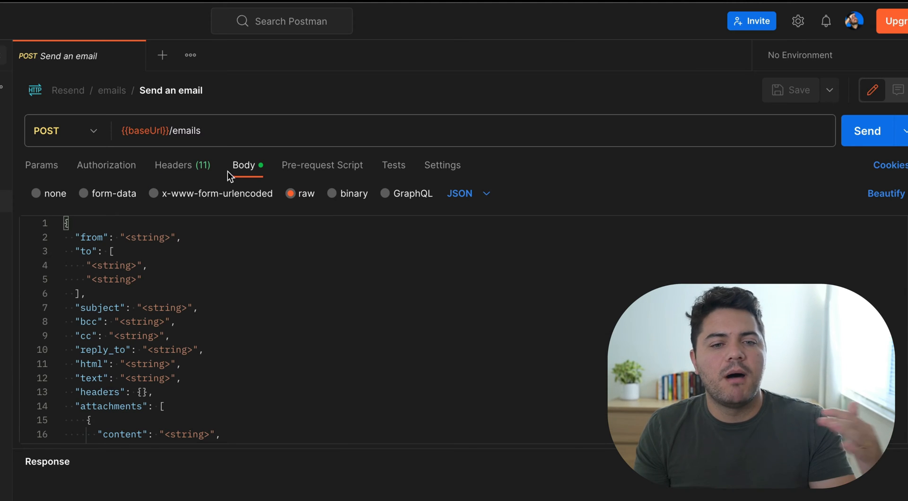
pyautogui.moveTo(183, 172)
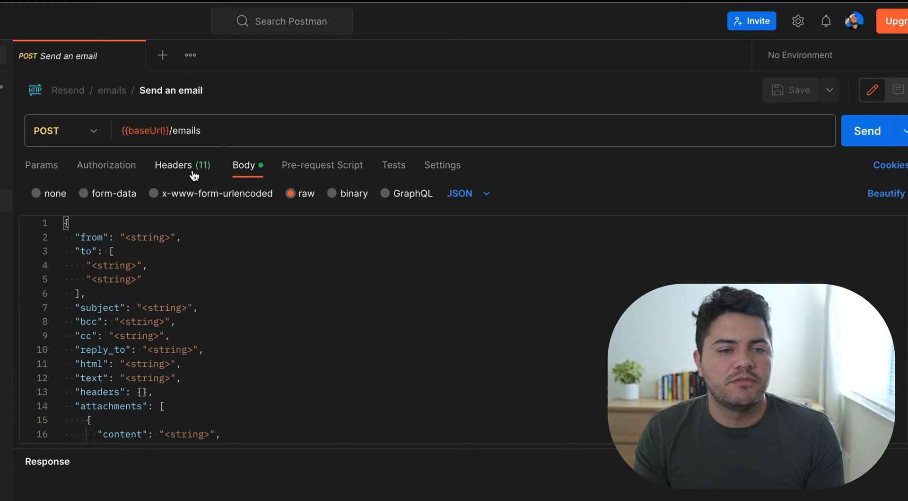
pyautogui.click(174, 165)
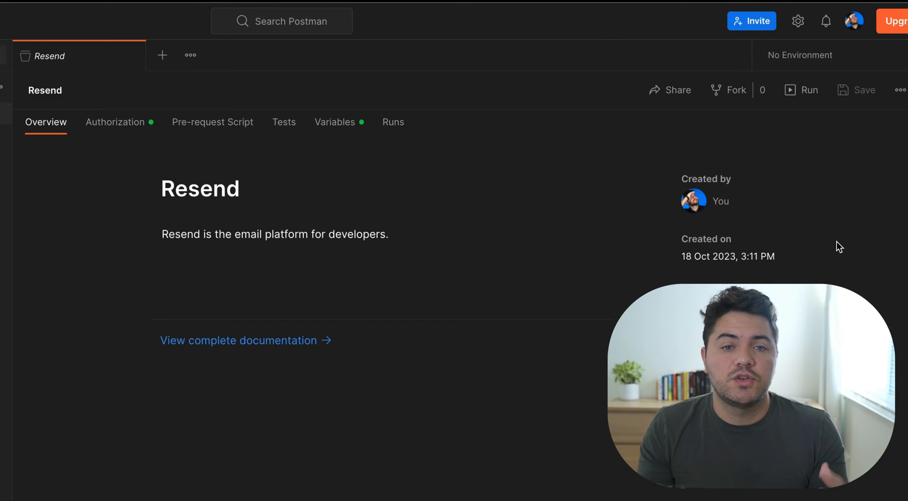
# - Set the collection's Authorization to Bearer Token and check it in the Send an email headers
pyautogui.click(115, 122)
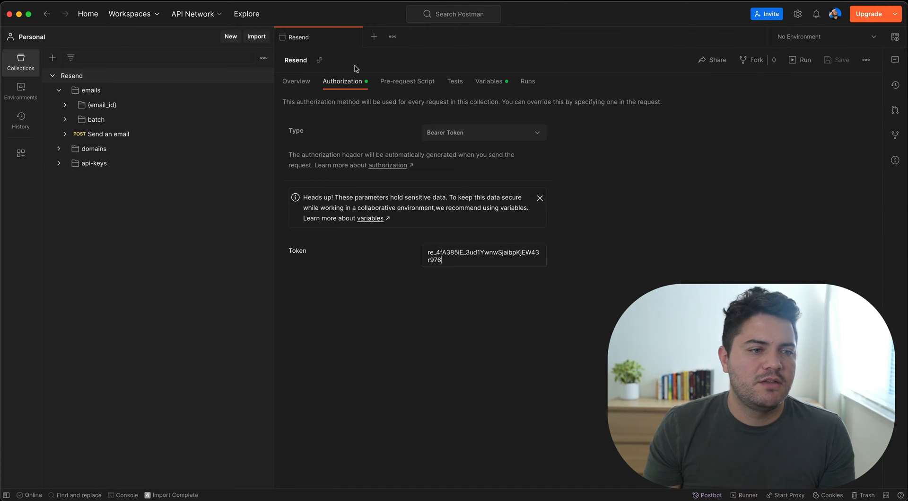
pyautogui.click(105, 133)
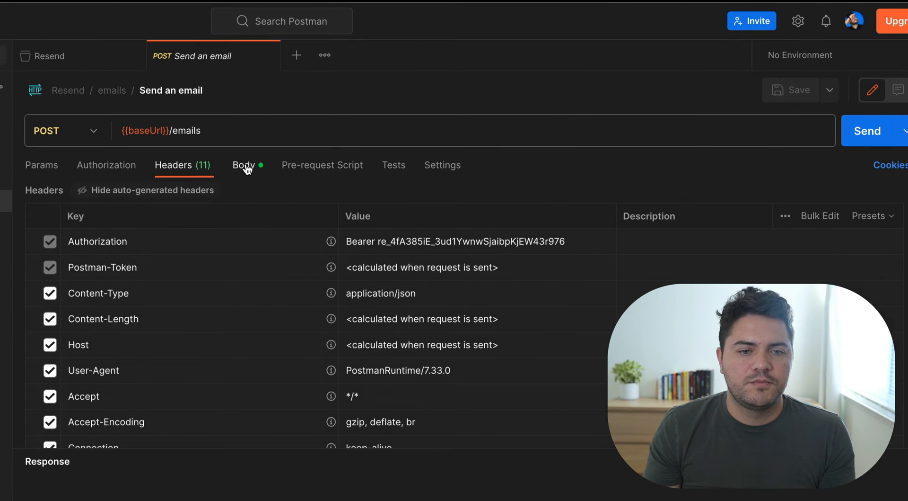
pyautogui.click(244, 165)
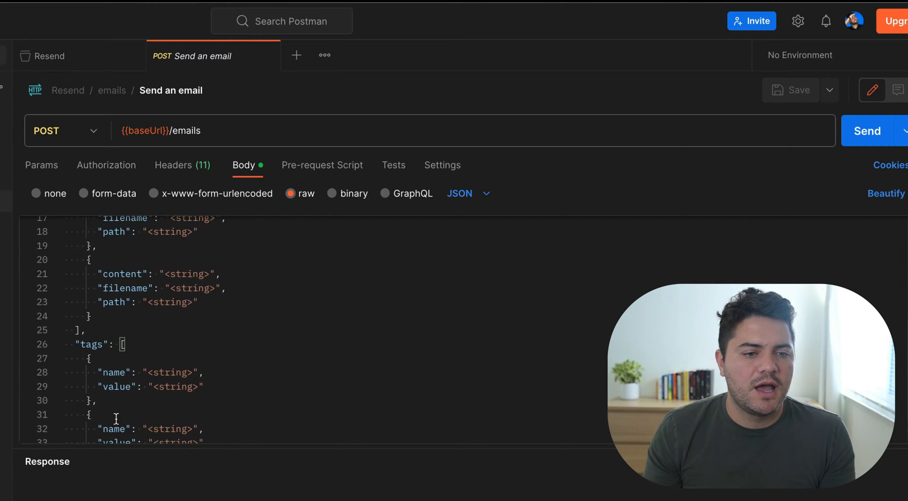
pyautogui.scroll(3)
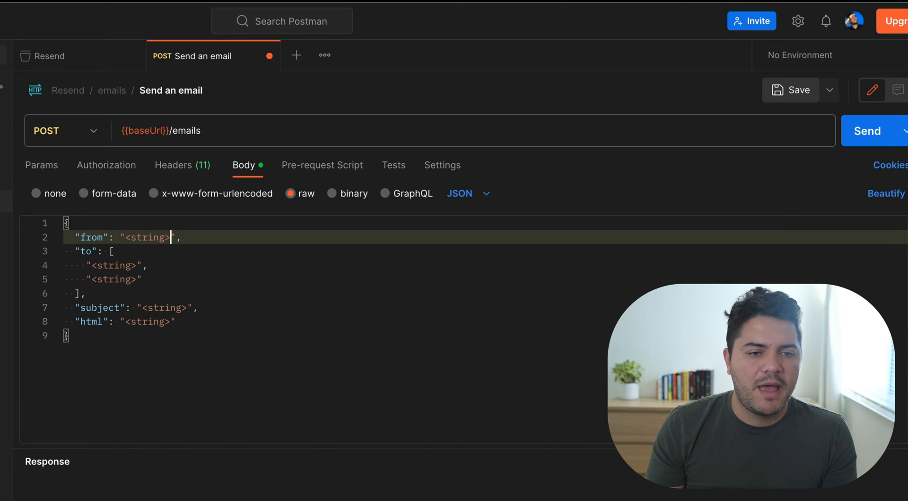
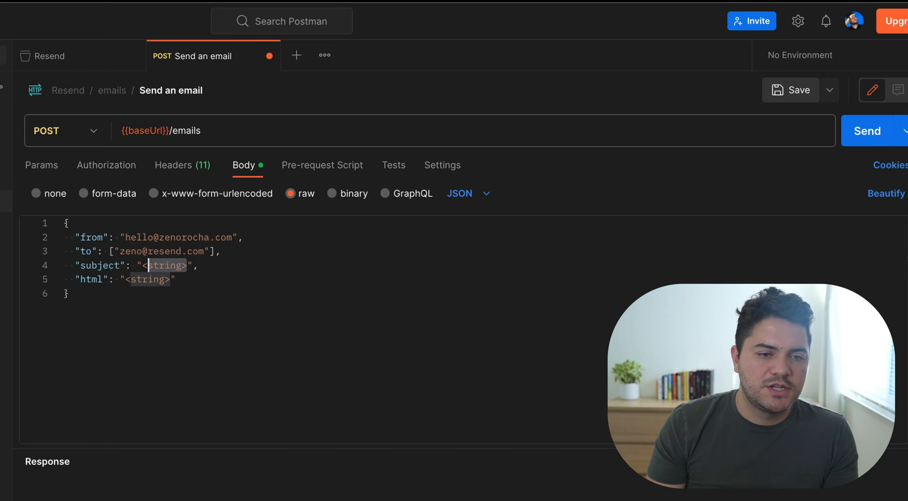
pyautogui.write('yay!')
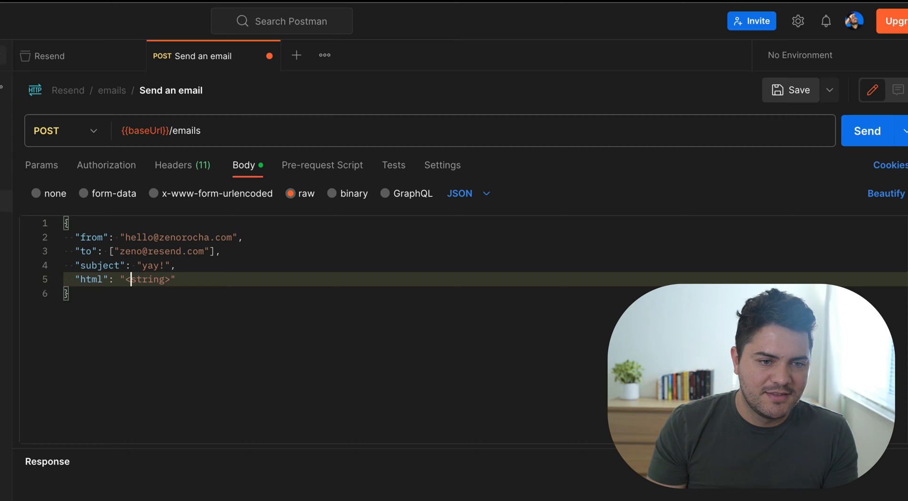
pyautogui.write('<p>it works!</p')
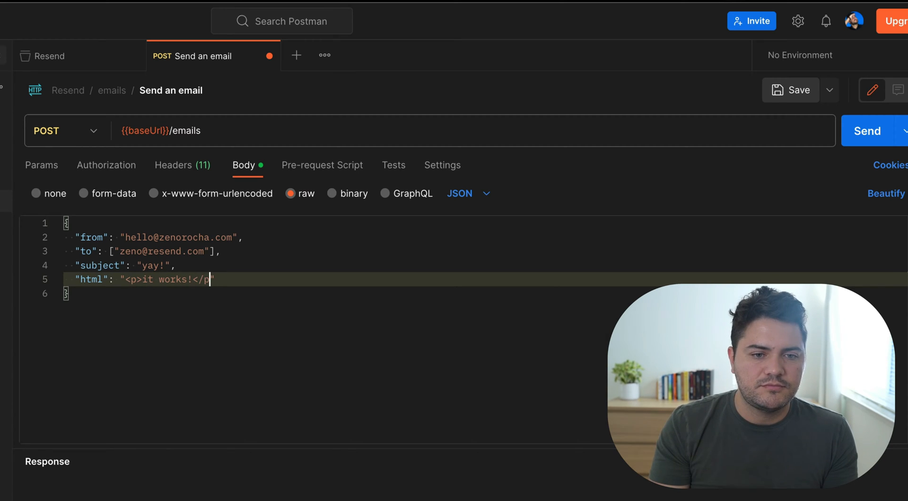
pyautogui.write('>')
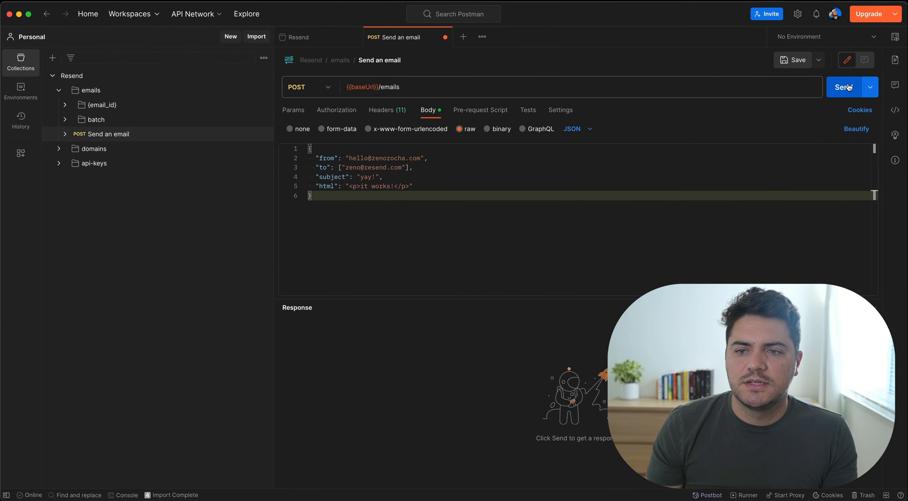
# - Send the email request, get an id back, and confirm the 'yay!' message in the inbox
pyautogui.click(843, 86)
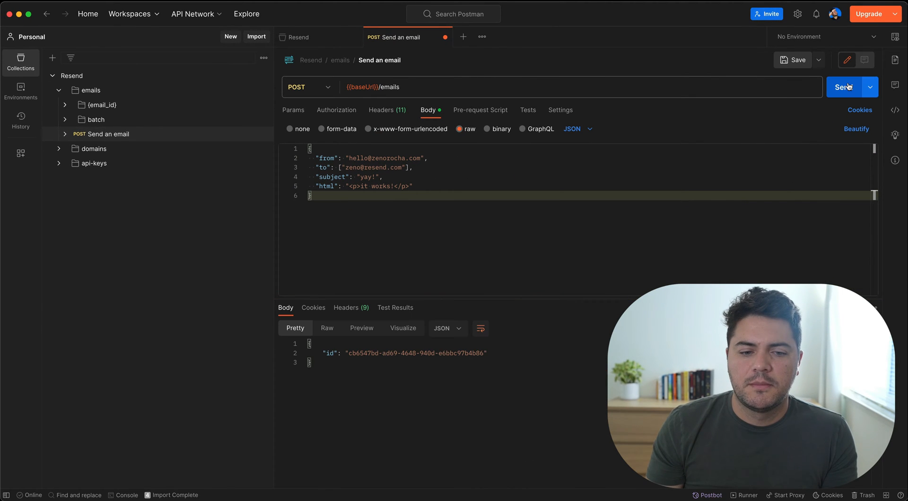
pyautogui.press('cmd+tab')
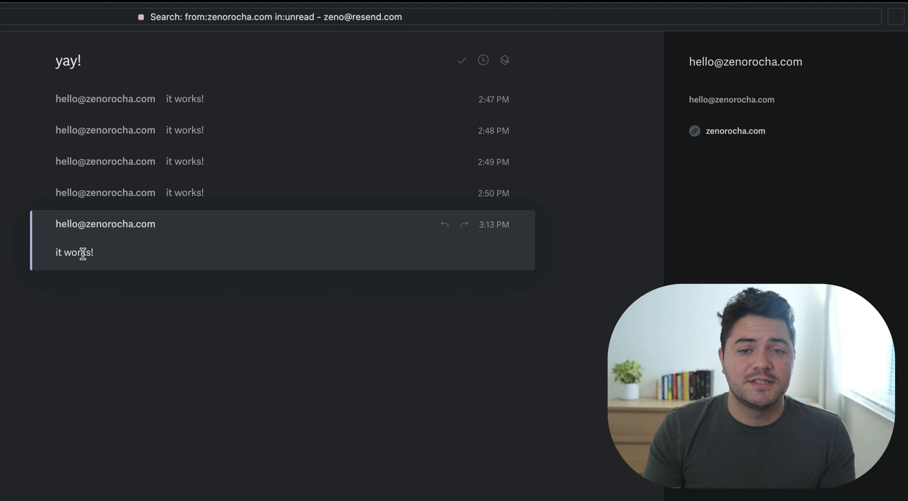
pyautogui.moveTo(473, 293)
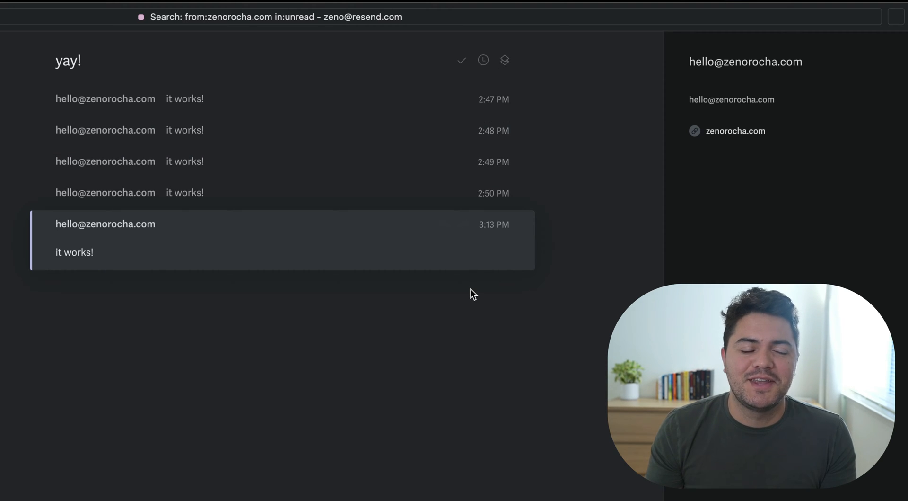
pyautogui.moveTo(295, 313)
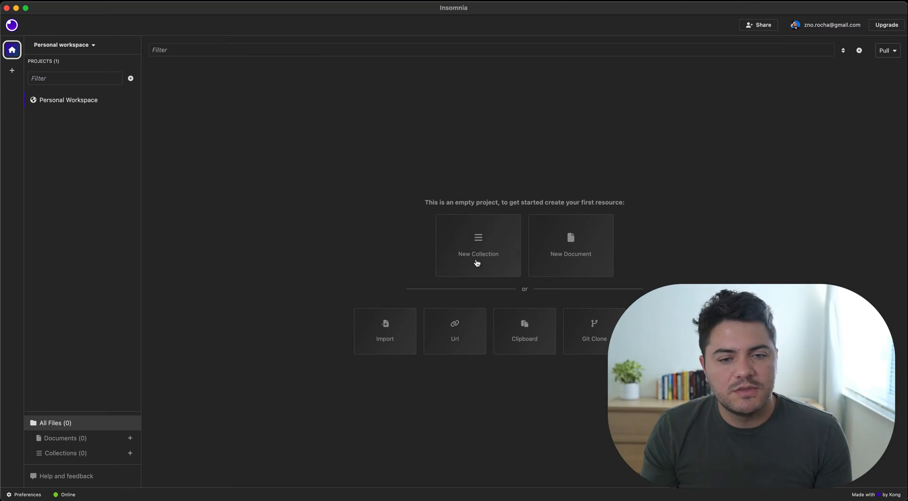
pyautogui.moveTo(371, 342)
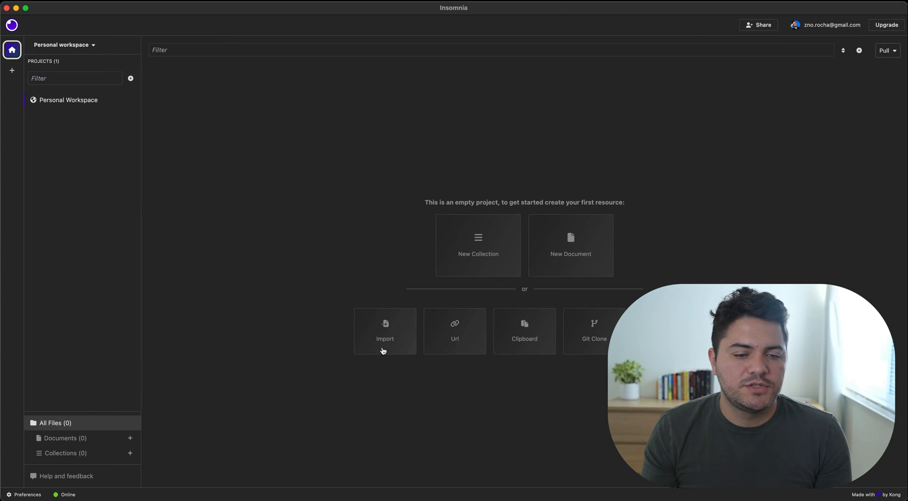
# - Copy the raw resend.yaml from GitHub and scan it from the clipboard in Insomnia's import dialog
pyautogui.click(385, 332)
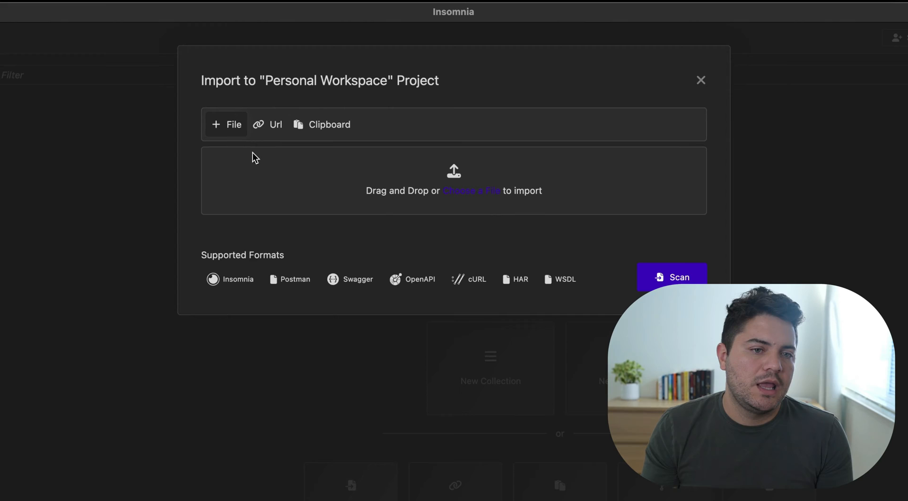
pyautogui.click(268, 124)
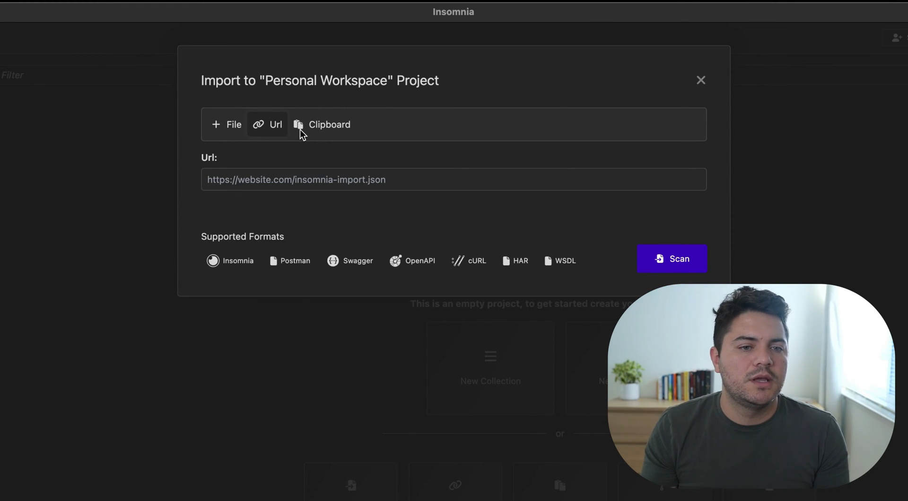
pyautogui.click(329, 124)
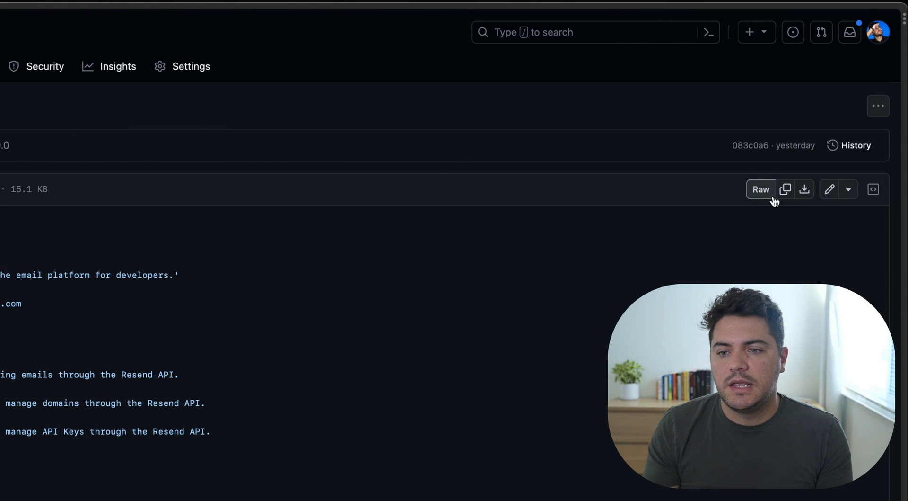
pyautogui.click(786, 190)
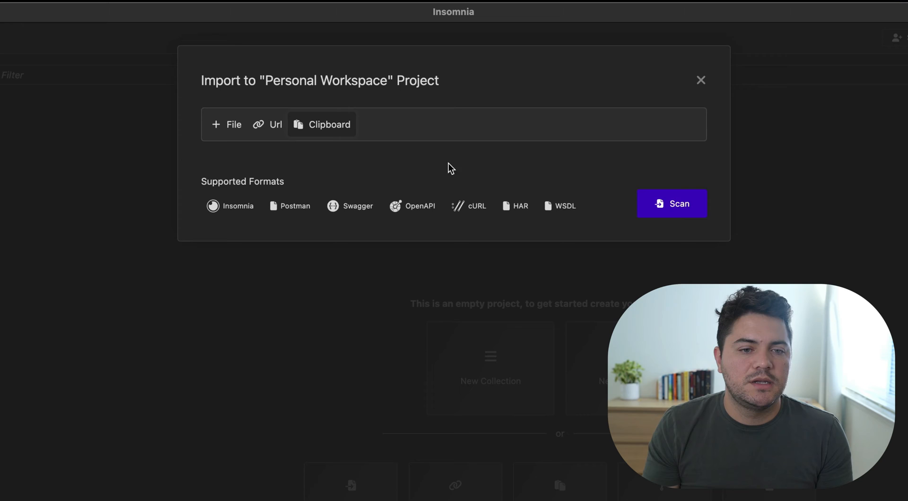
pyautogui.click(672, 204)
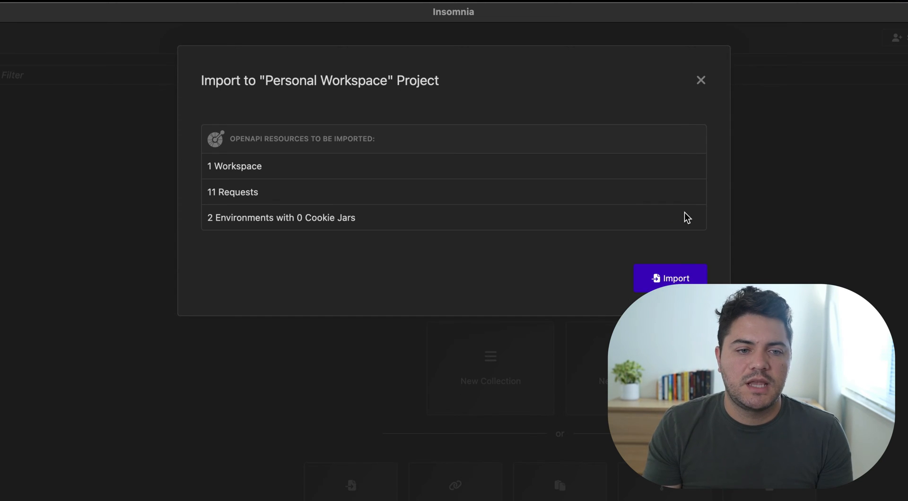
# - Import the scanned Resend 1.0.0 resources and scroll through the spec's YAML and preview
pyautogui.click(670, 278)
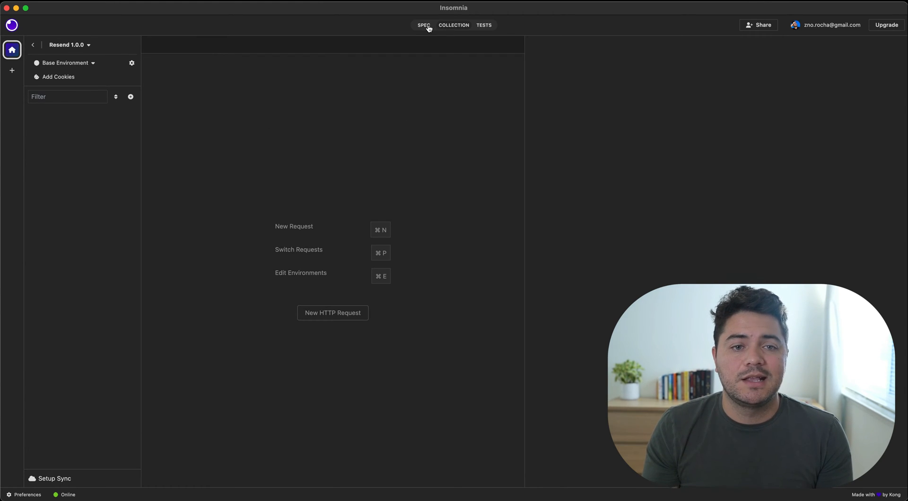
pyautogui.click(424, 24)
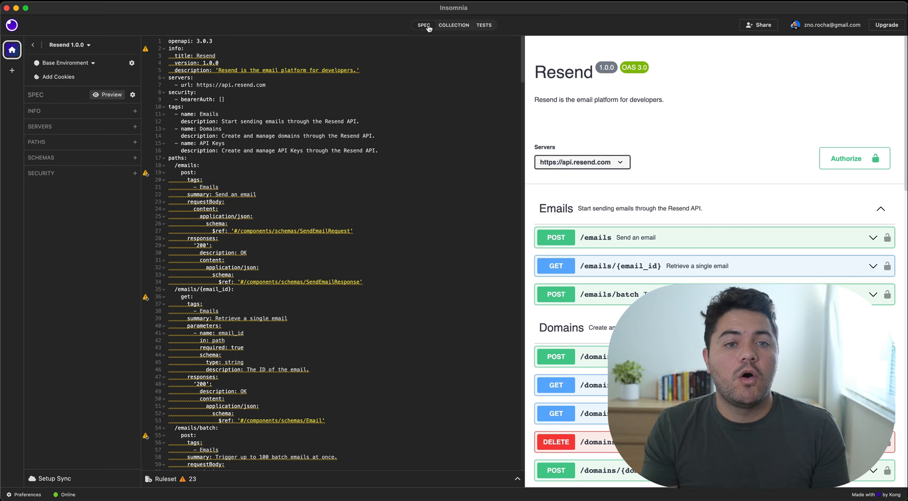
pyautogui.scroll(-3)
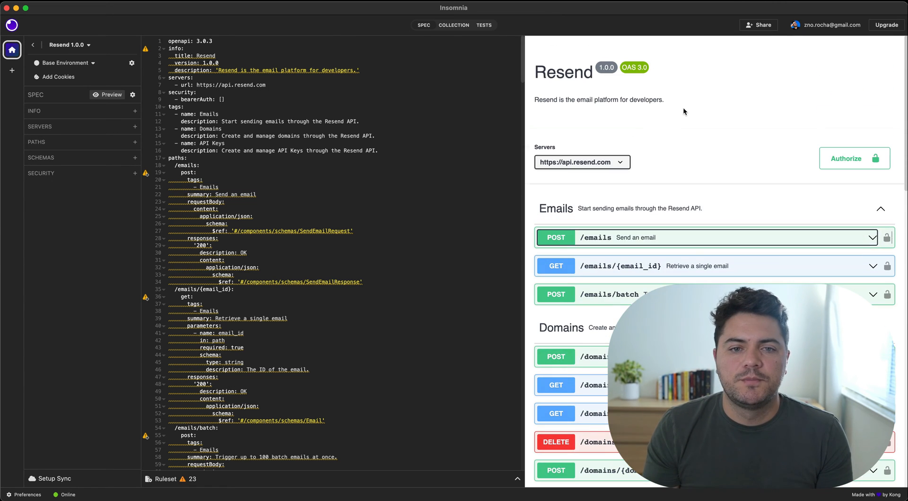
pyautogui.press('cmd+tab')
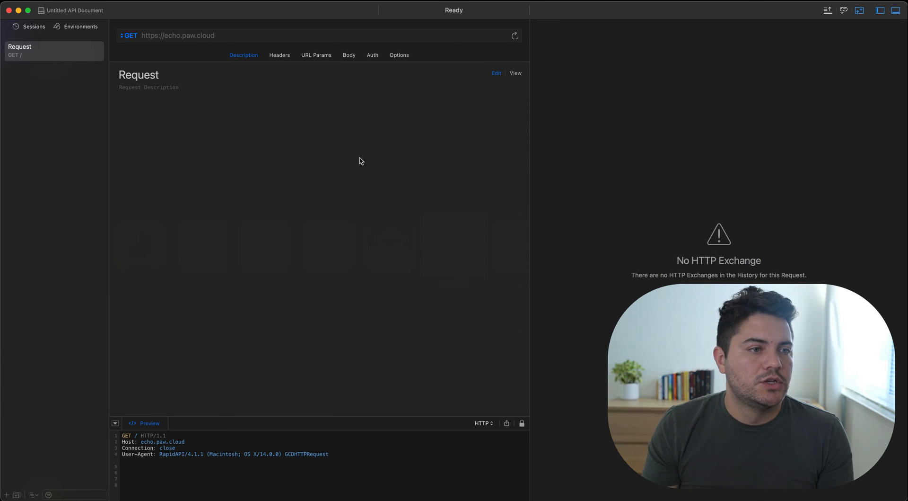
# - Import the raw resend.yaml URL into RapidAPI using the OpenAPI 3 (beta) importer
pyautogui.click(65, 10)
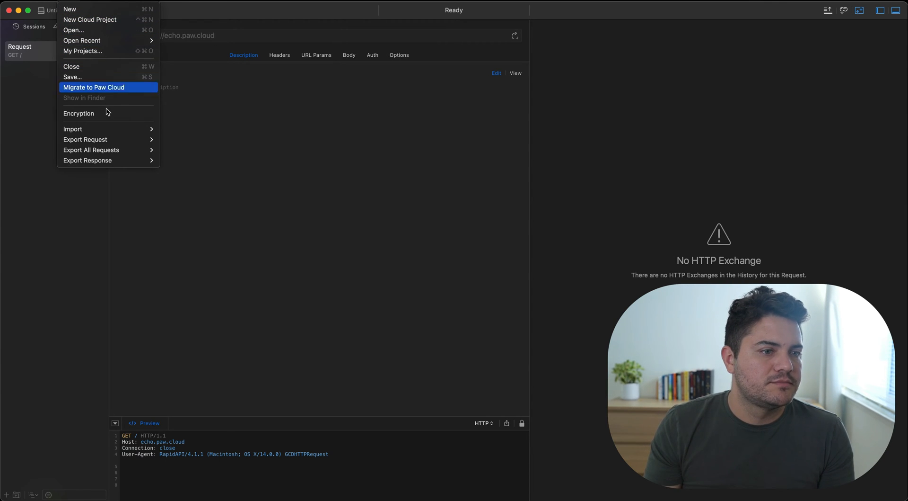
pyautogui.moveTo(73, 128)
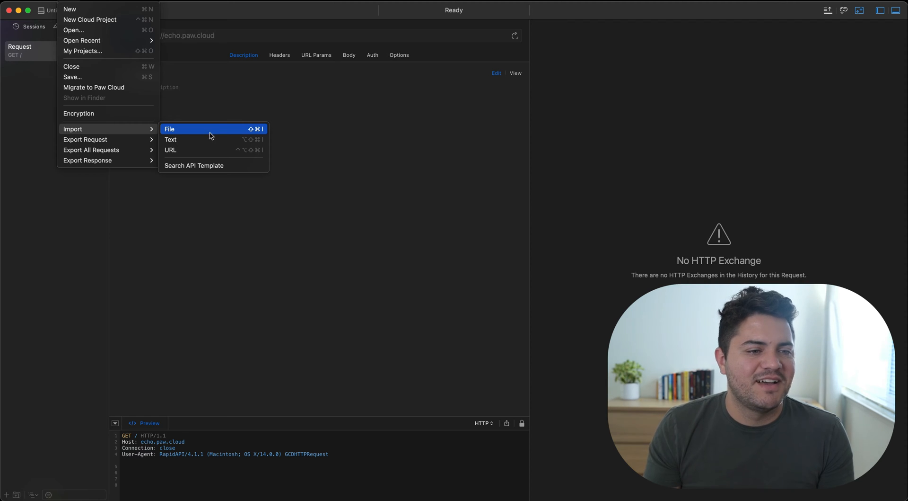
pyautogui.moveTo(189, 149)
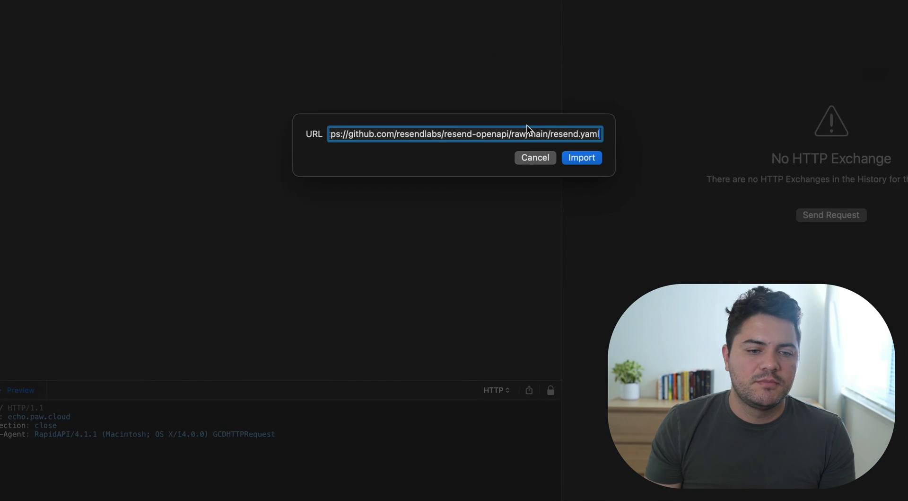
pyautogui.click(581, 158)
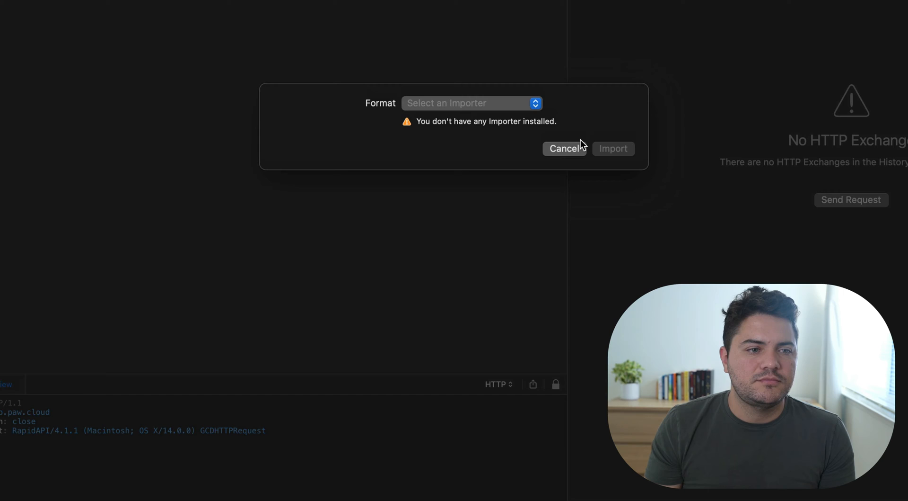
pyautogui.click(471, 103)
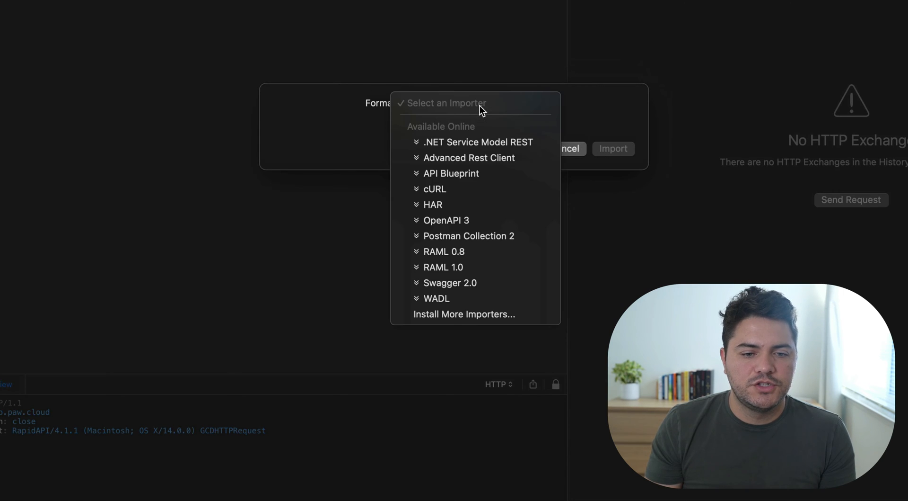
pyautogui.click(446, 220)
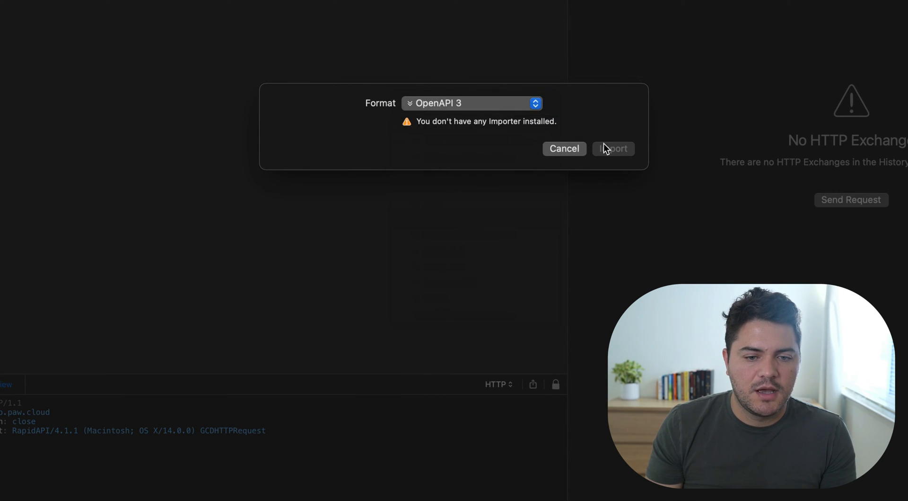
pyautogui.click(471, 103)
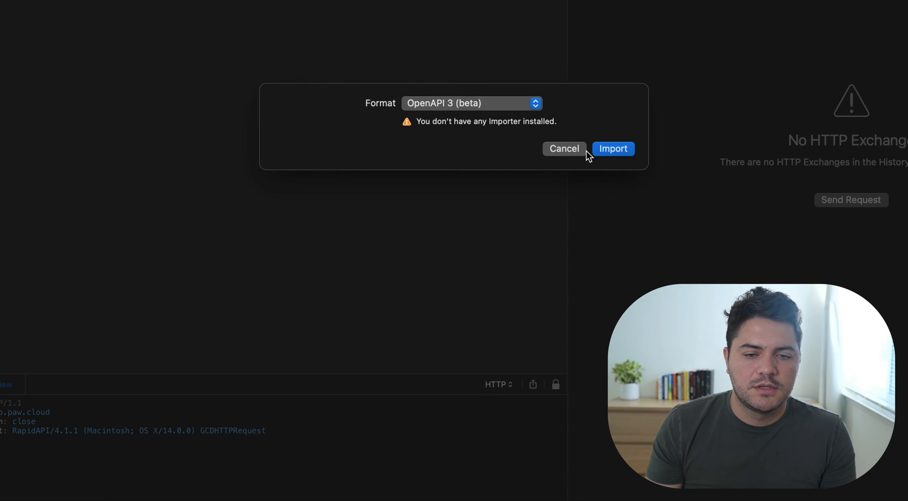
pyautogui.click(564, 148)
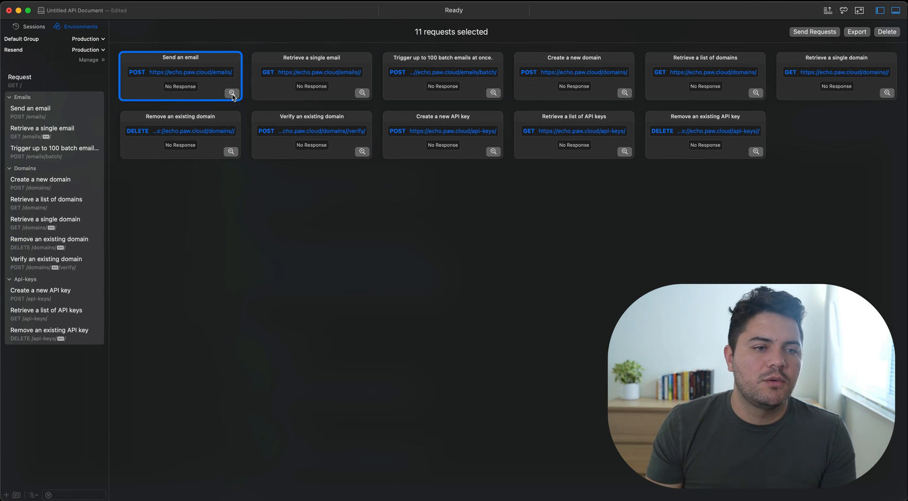
# - Inspect the imported Retrieve a single email and Send an email requests in RapidAPI
pyautogui.click(231, 94)
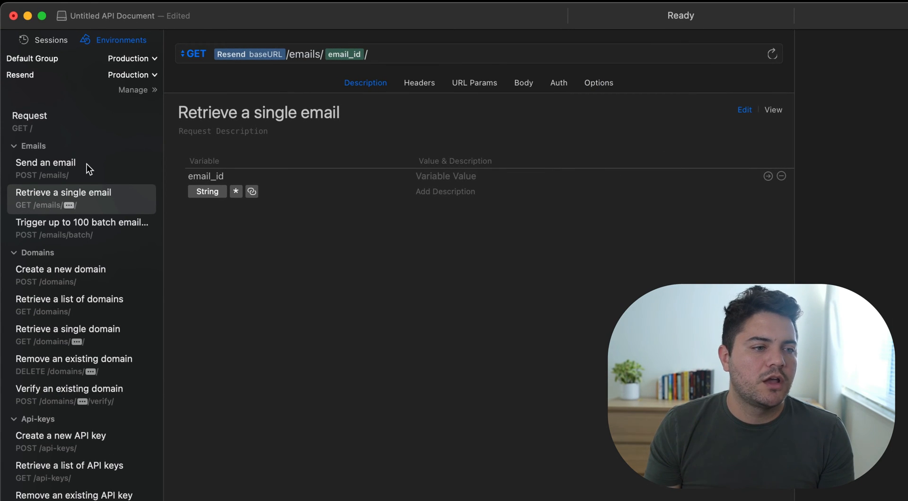
pyautogui.click(46, 163)
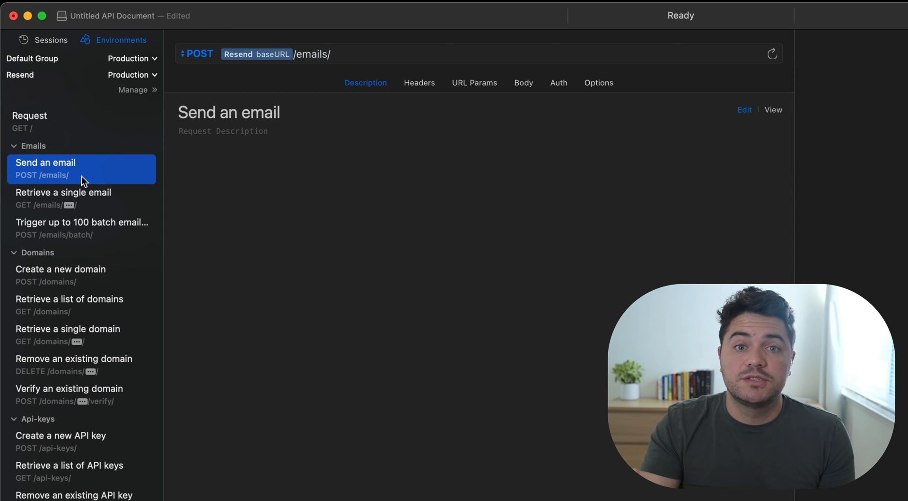
pyautogui.moveTo(151, 207)
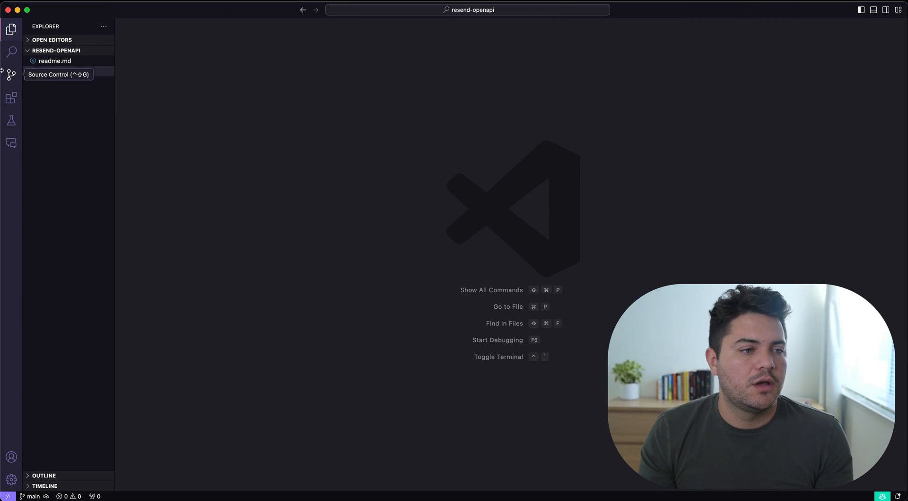
# - Check the OpenAPI Preview extension, then show the project files and load resend.yaml
pyautogui.click(11, 98)
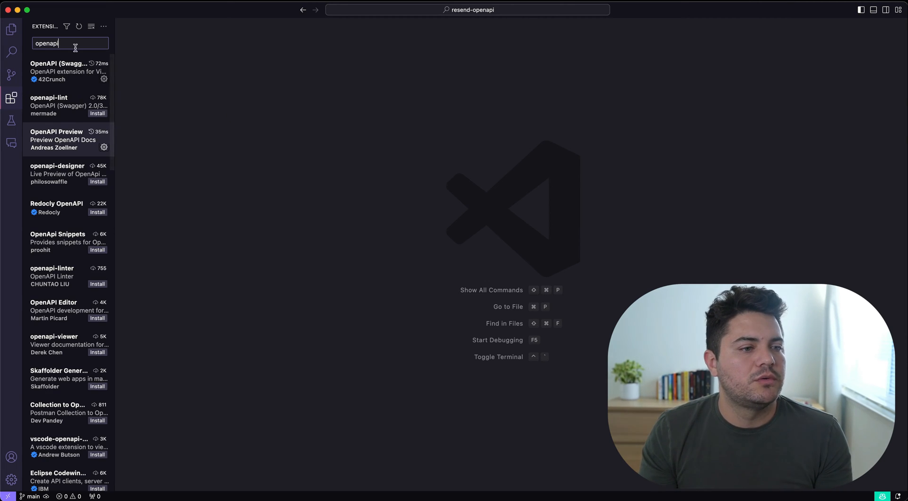
pyautogui.click(56, 139)
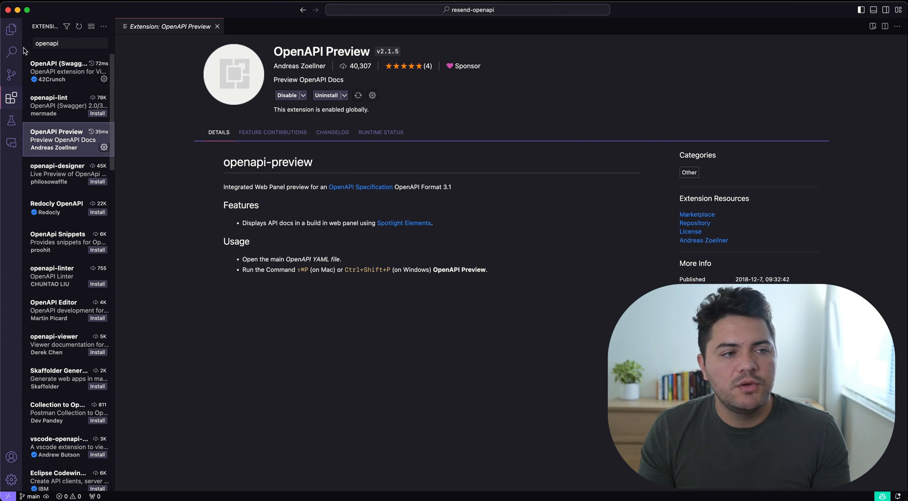
pyautogui.click(11, 28)
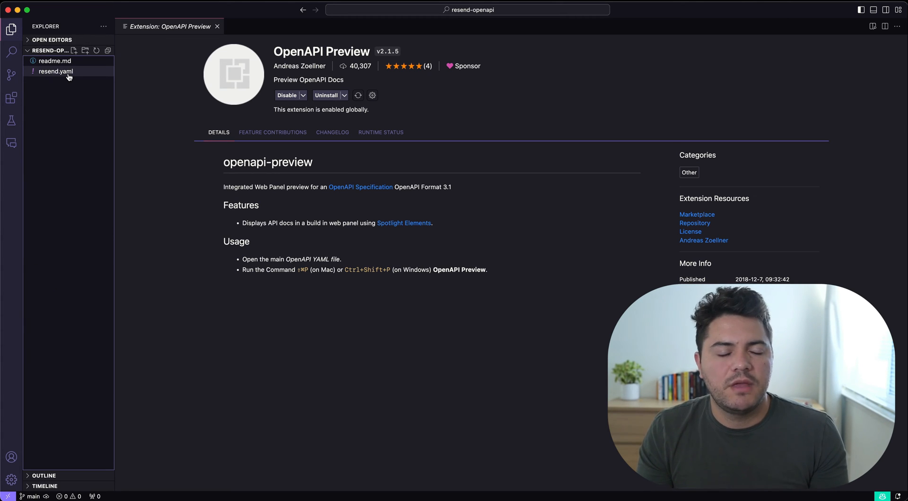
pyautogui.click(56, 71)
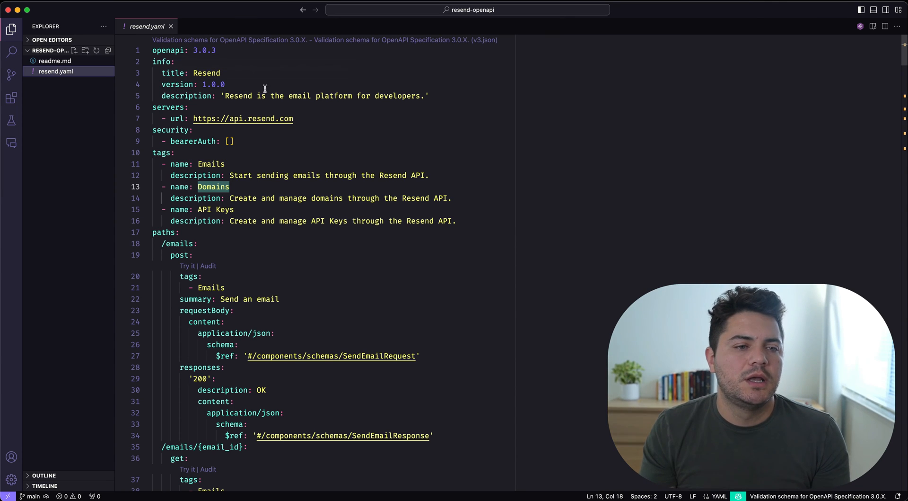
# - Launch the OpenAPI Preview command on resend.yaml to render the Resend v1.0.0 docs
pyautogui.press('cmd+shift+p')
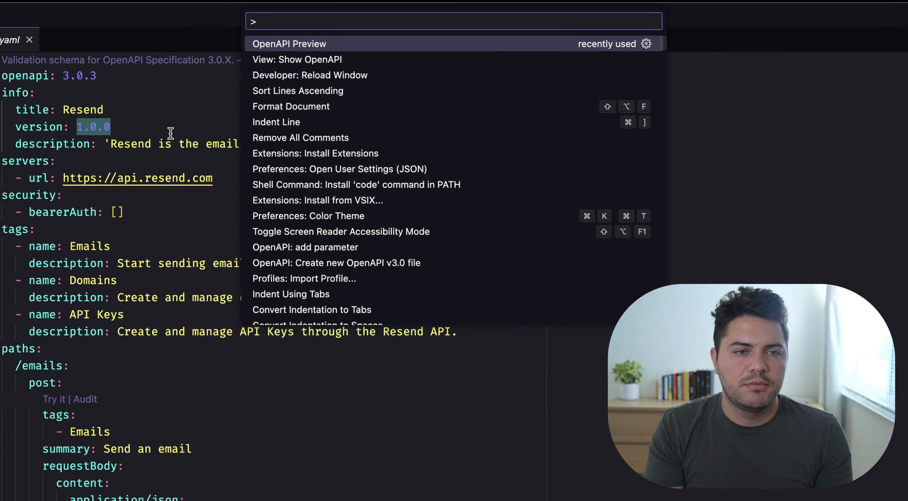
pyautogui.write('openapi')
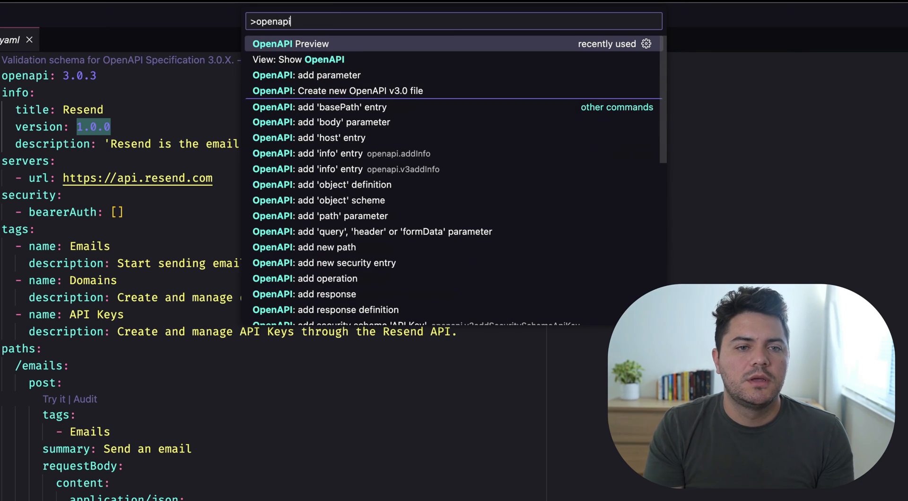
pyautogui.click(291, 43)
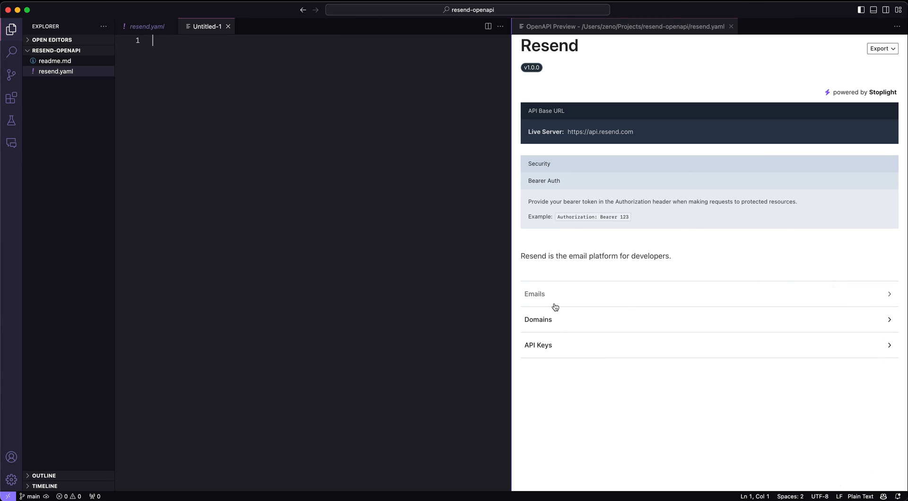
# - Inspect the POST Send an email endpoint's request body with from, to and subject required
pyautogui.click(533, 294)
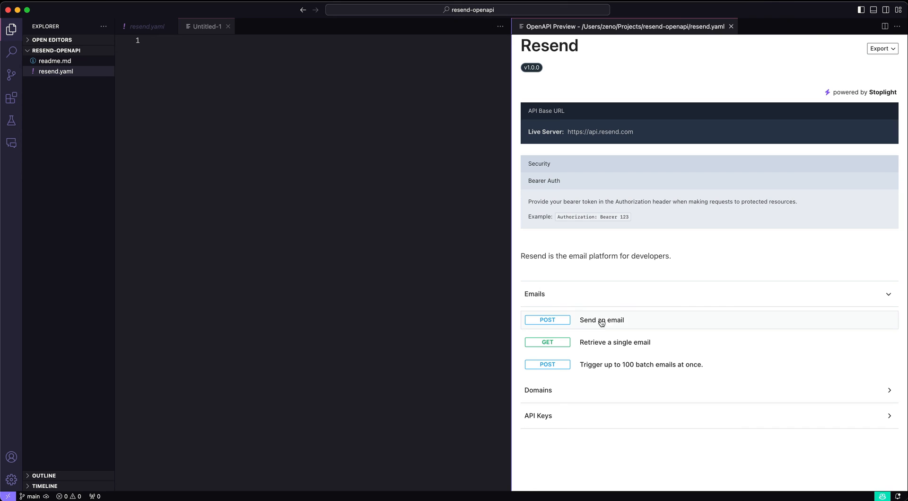
pyautogui.click(602, 319)
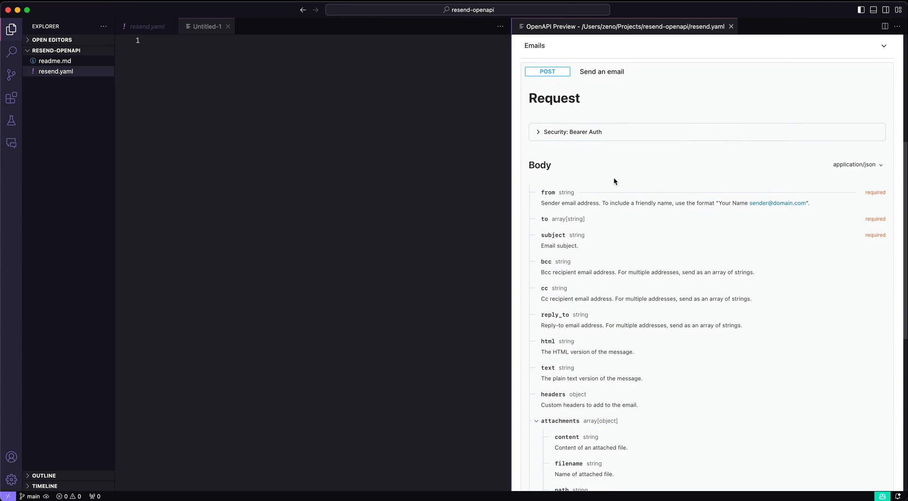
pyautogui.scroll(-3)
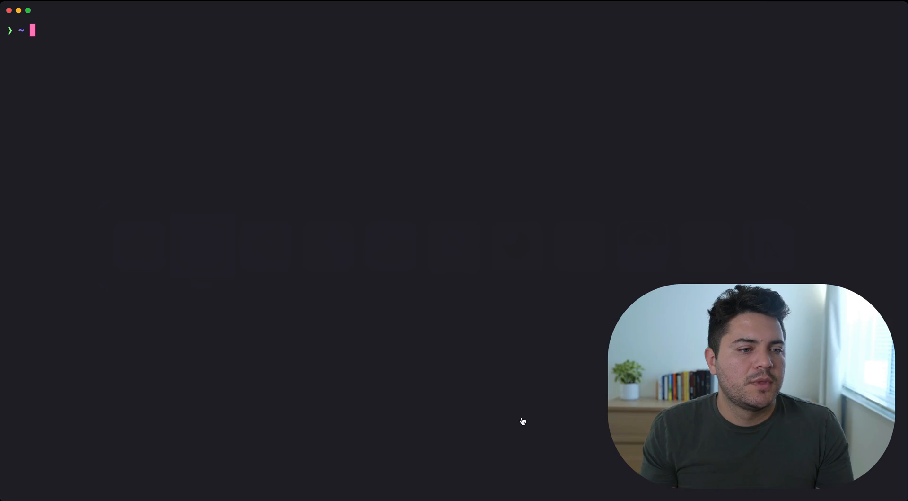
# - Run openapi-generator generate -g rust with the raw resend.yaml URL as input and resend-rust as output
pyautogui.write('op')
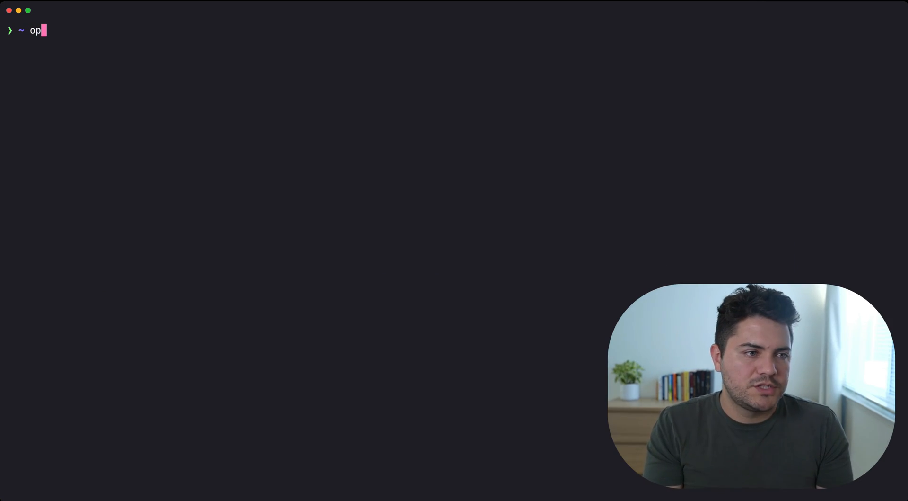
pyautogui.write('enapi-ge')
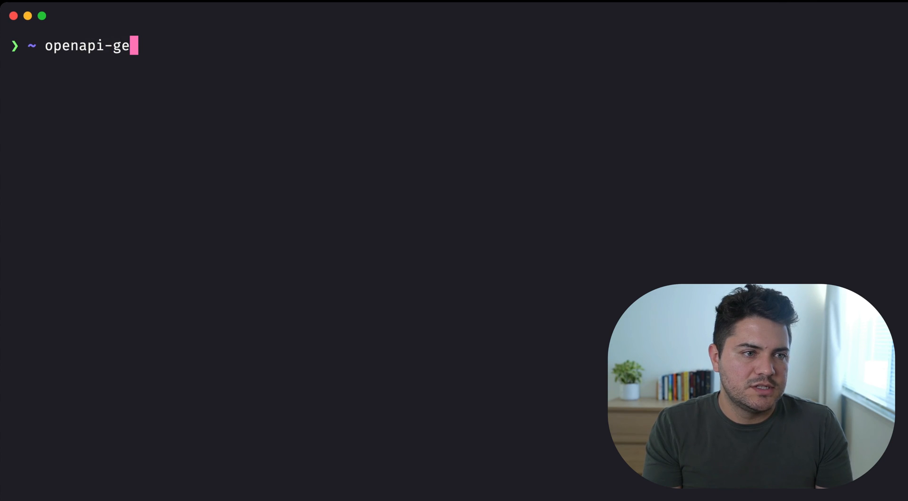
pyautogui.write('nerator generate')
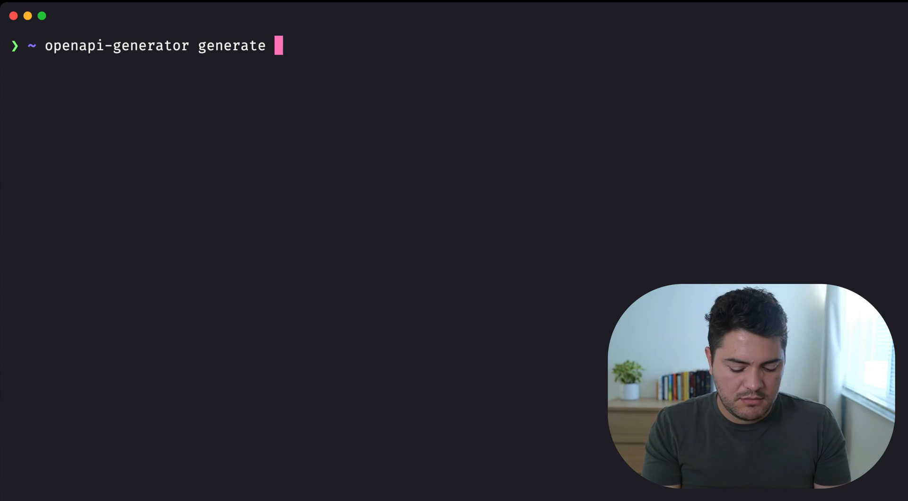
pyautogui.write('-g rust')
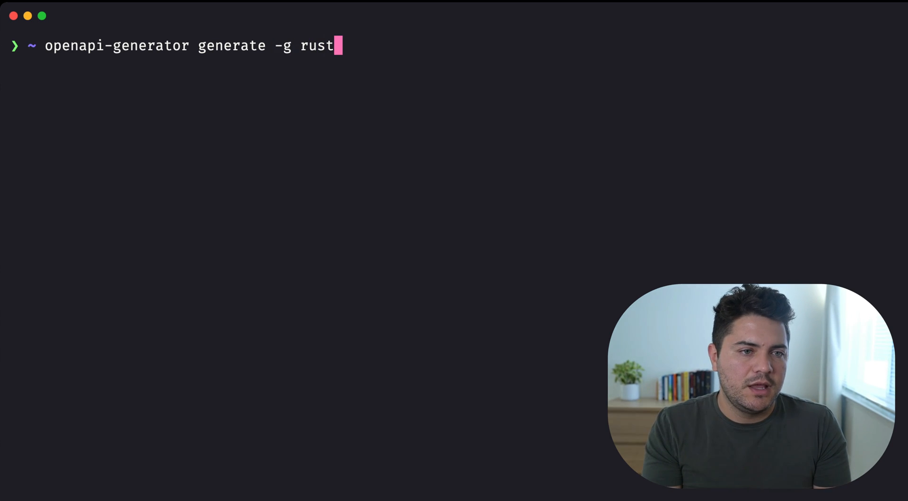
pyautogui.write('-i')
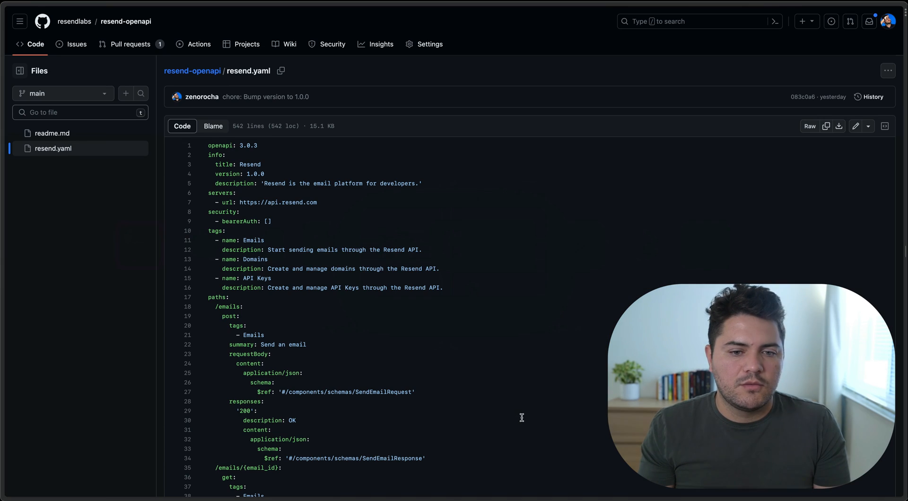
pyautogui.rightClick(810, 126)
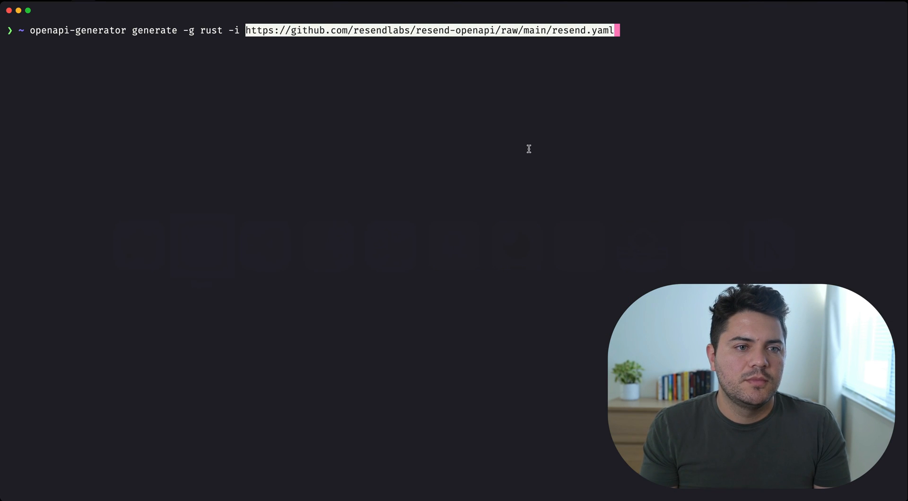
pyautogui.write('-o')
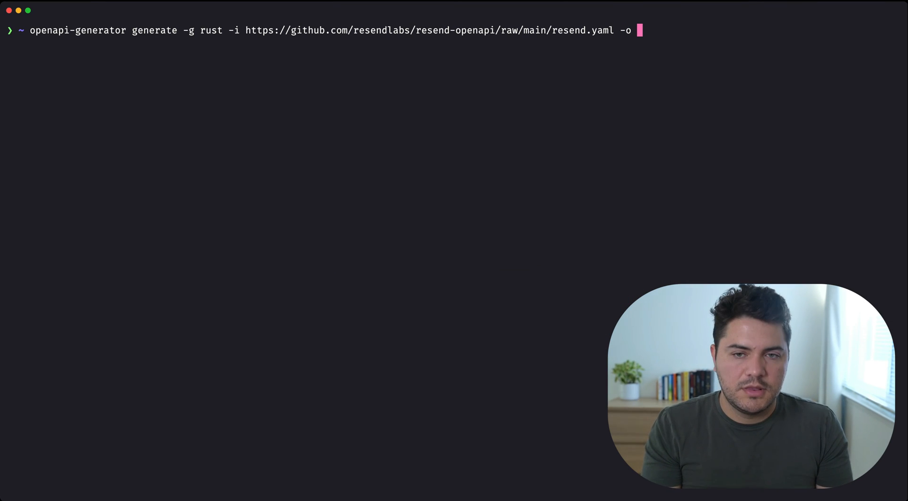
pyautogui.write('resend-')
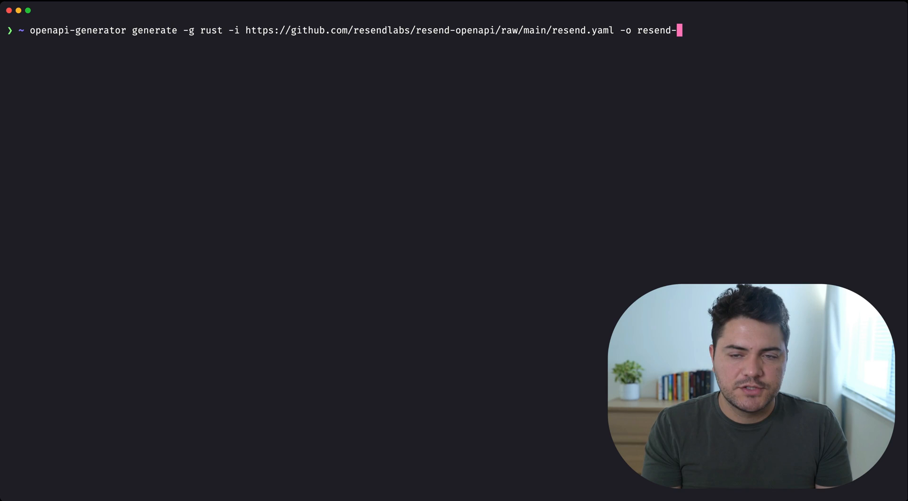
pyautogui.write('rust')
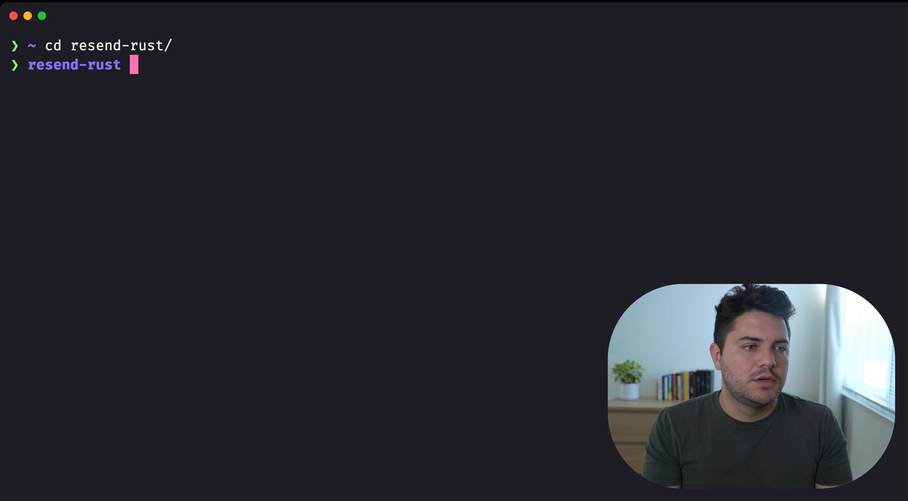
# - List the resend-rust folder with tree, showing docs markdown and src apis and models
pyautogui.write('tree')
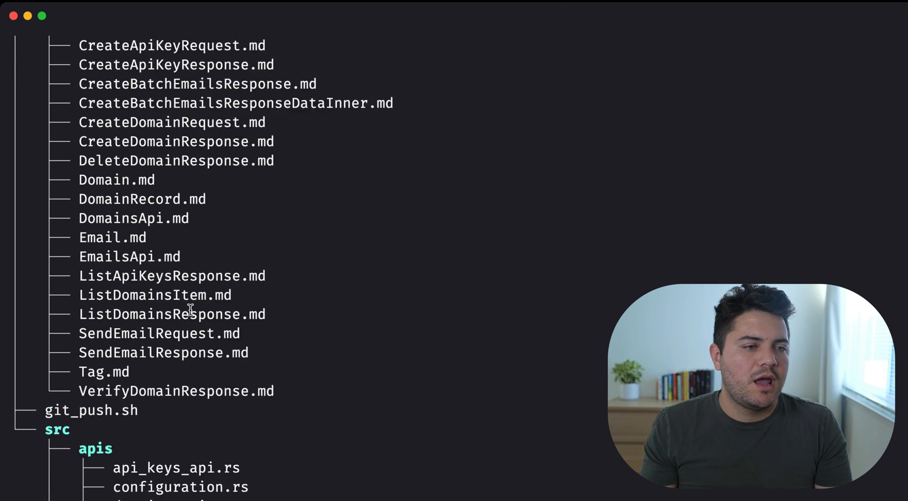
pyautogui.scroll(-3)
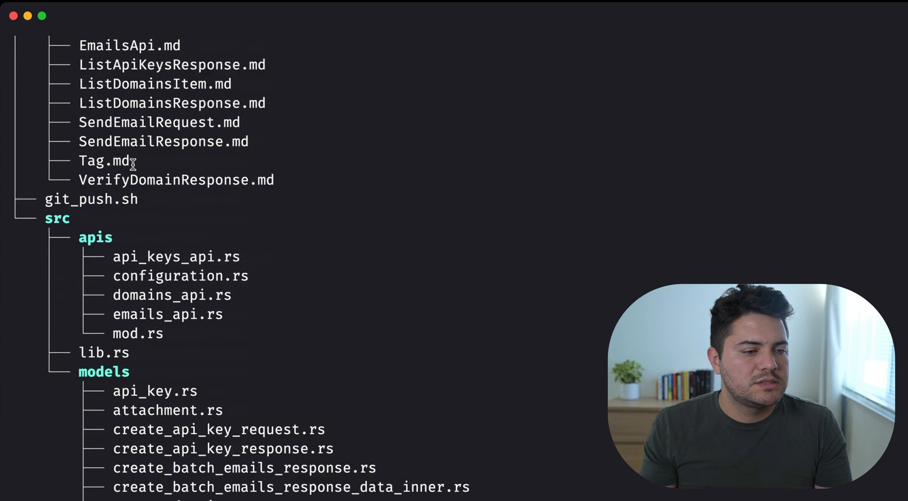
pyautogui.scroll(-3)
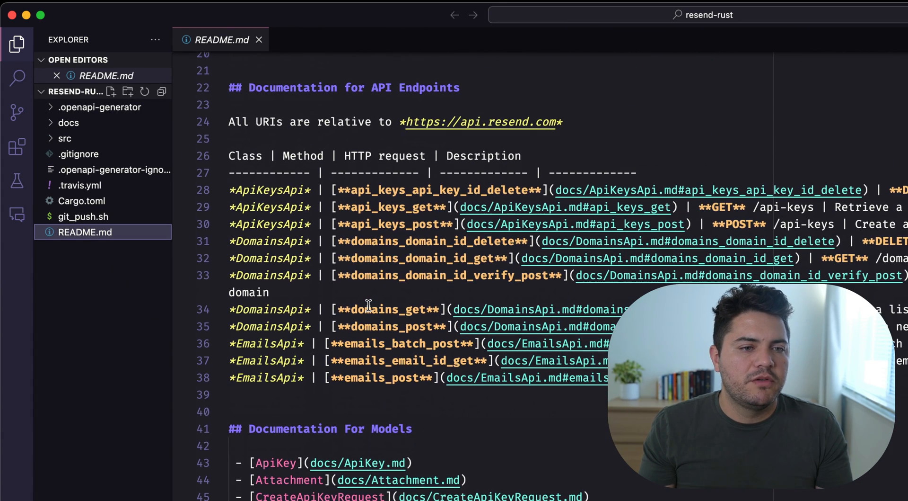
# - Review README.md and expand src to reveal apis, models and lib.rs
pyautogui.scroll(-3)
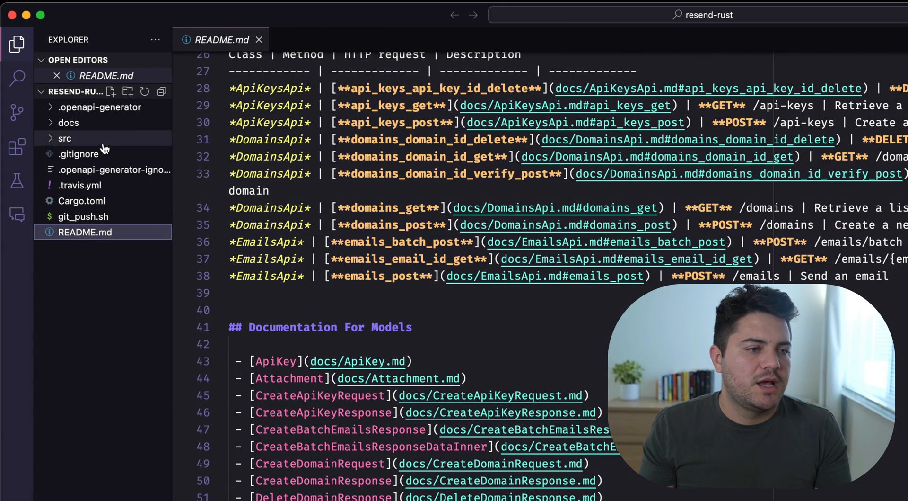
pyautogui.click(64, 138)
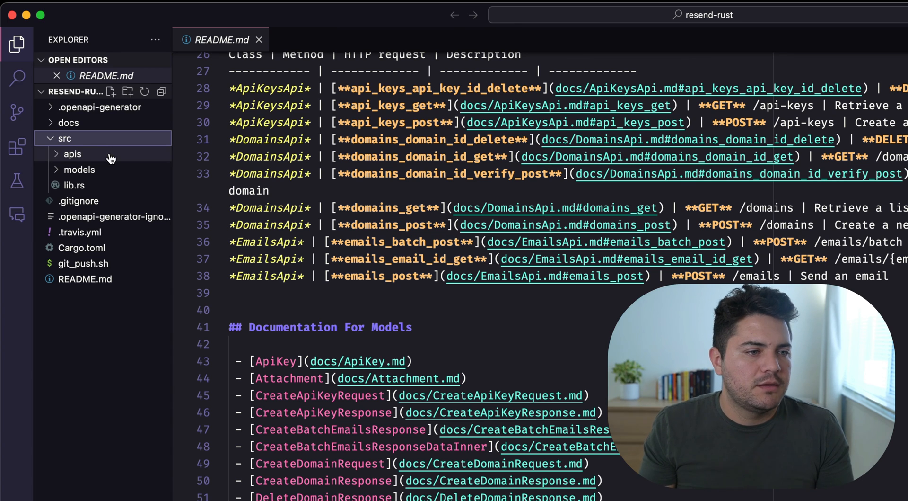